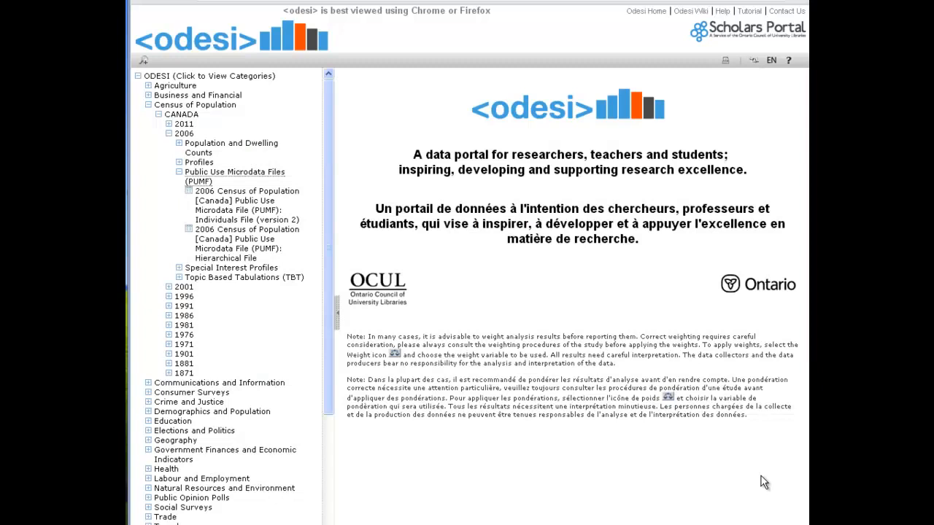
mouse_move(214, 205)
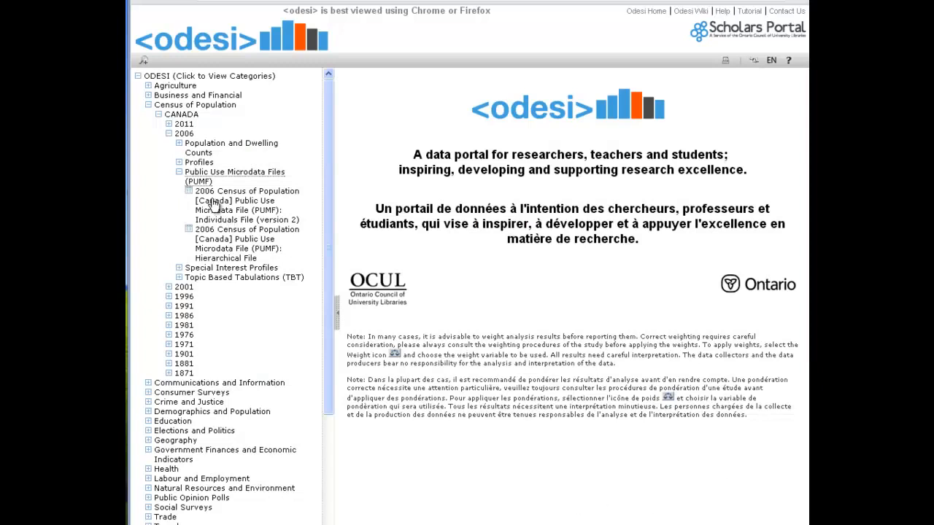
Show the 2006 Census Individuals File with its variable categories expanded
click(246, 209)
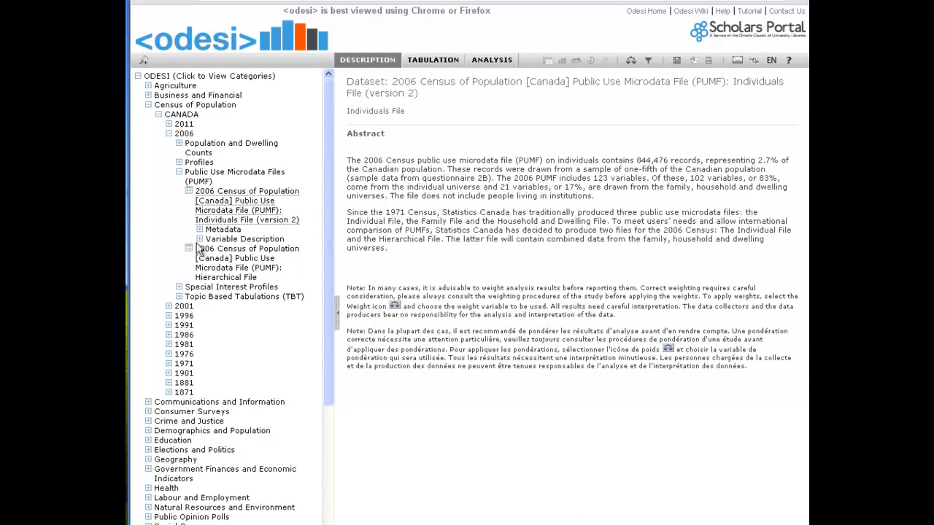
click(199, 239)
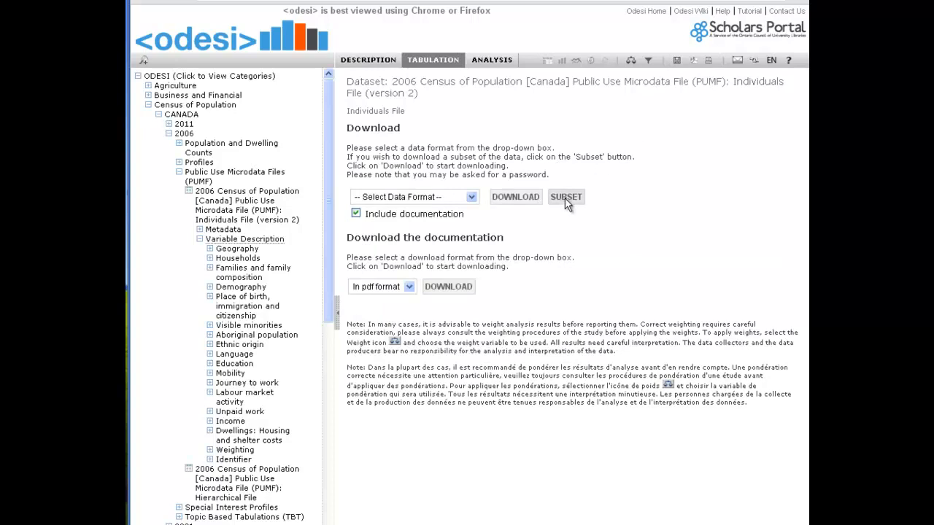
Start a variable subset and add HDGREE from the Education group
click(566, 197)
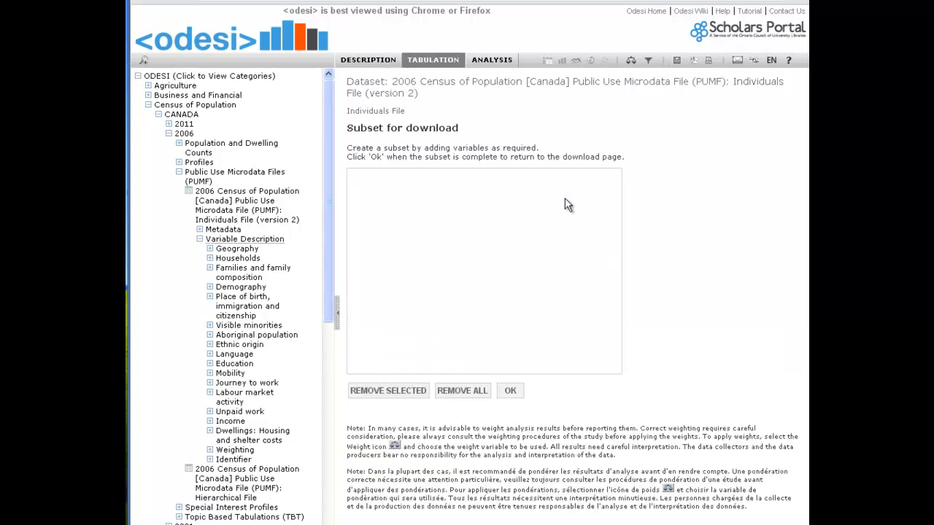
mouse_move(470, 227)
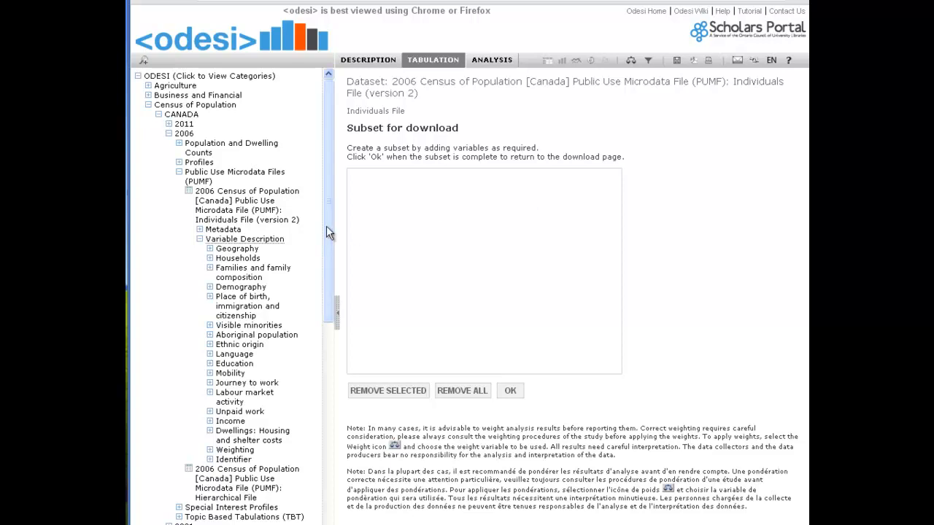
click(210, 363)
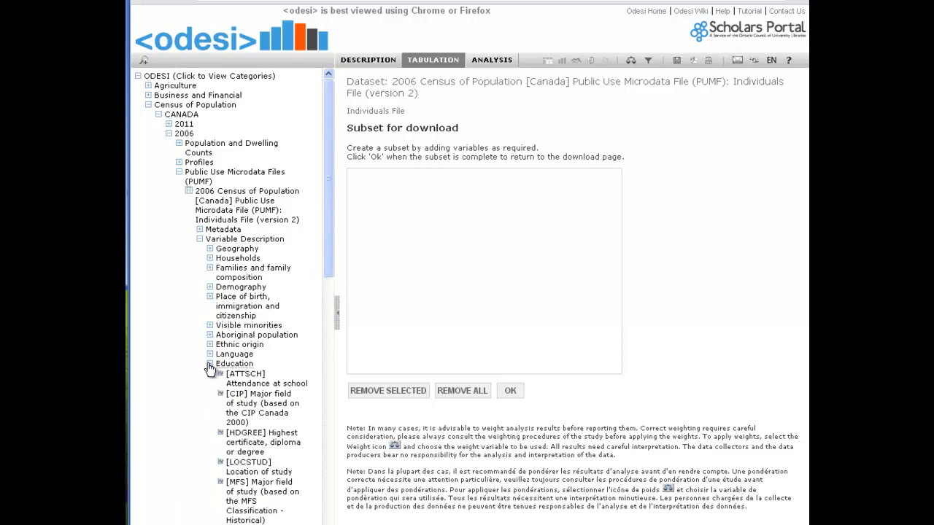
right_click(261, 431)
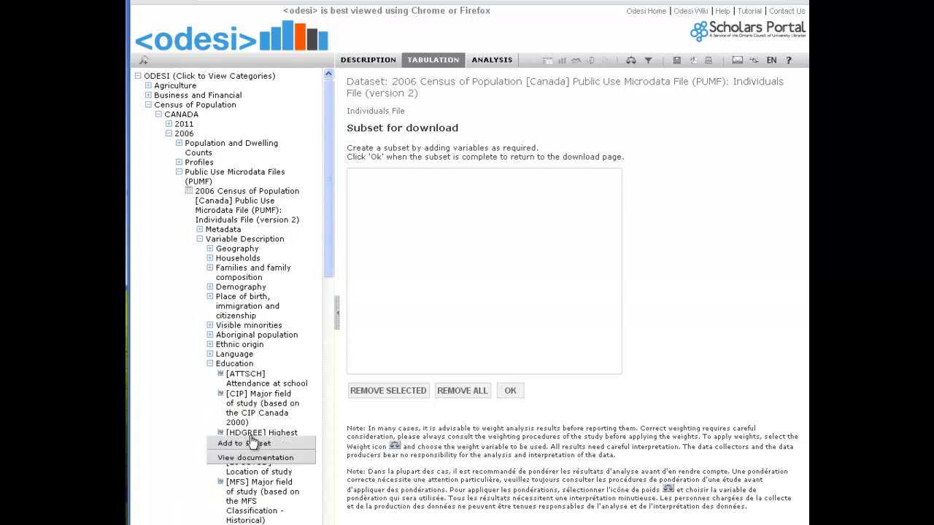
click(241, 443)
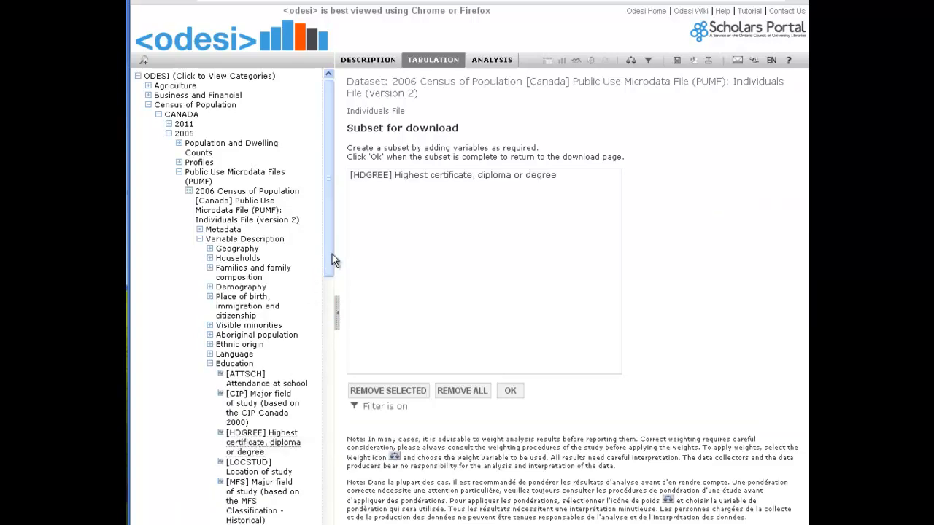
Add WAGES from the Income group and confirm the subset
scroll(down, 3)
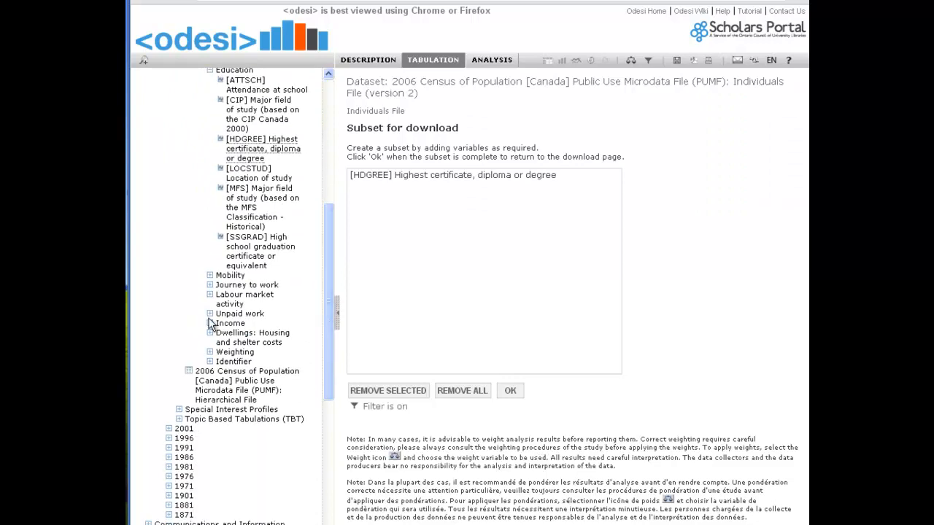
click(210, 323)
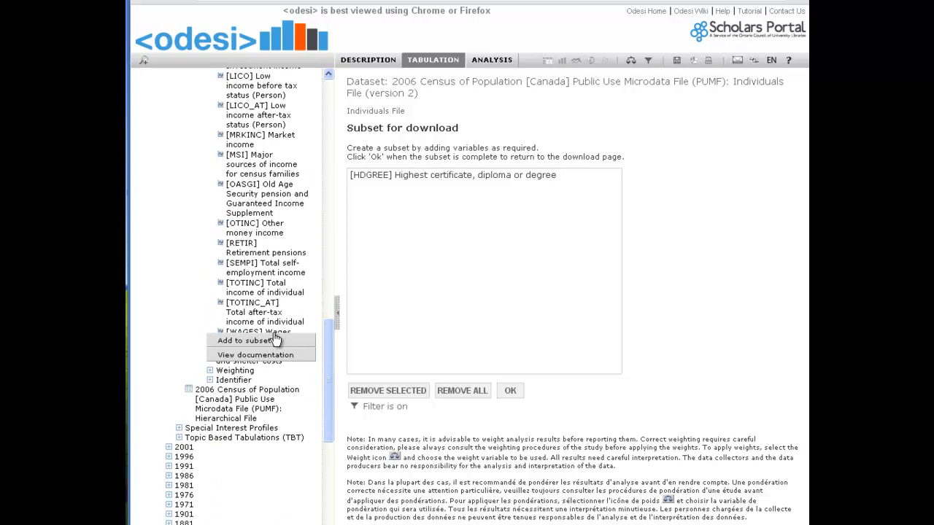
click(248, 340)
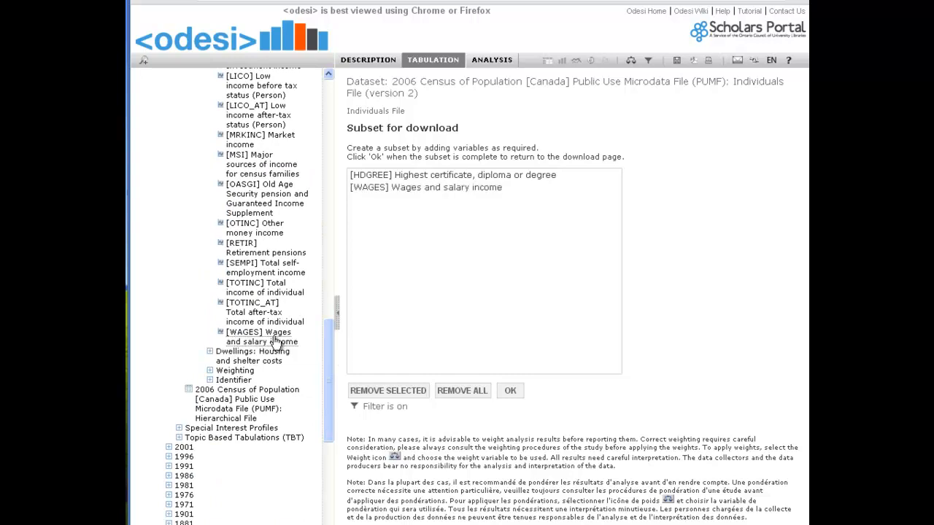
click(510, 391)
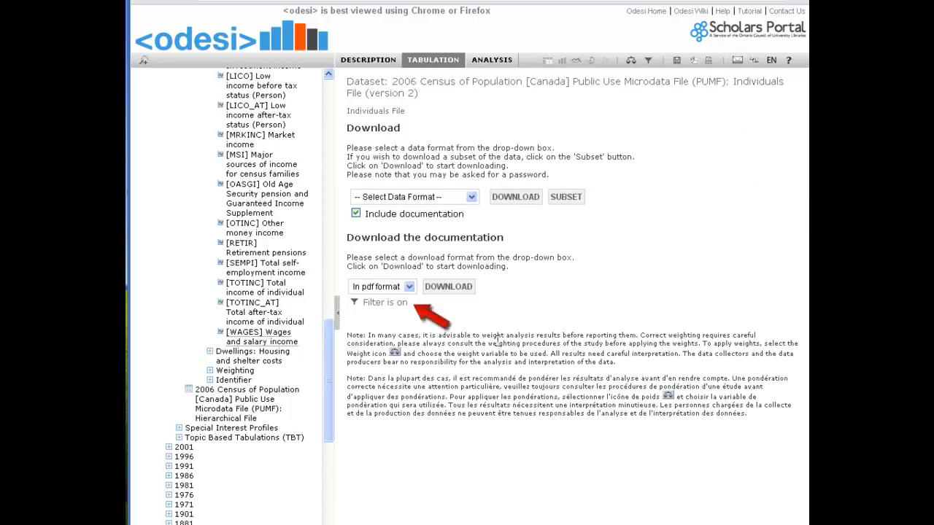
Download the HDGREE/WAGES subset as an SPSS file with documentation included
click(413, 196)
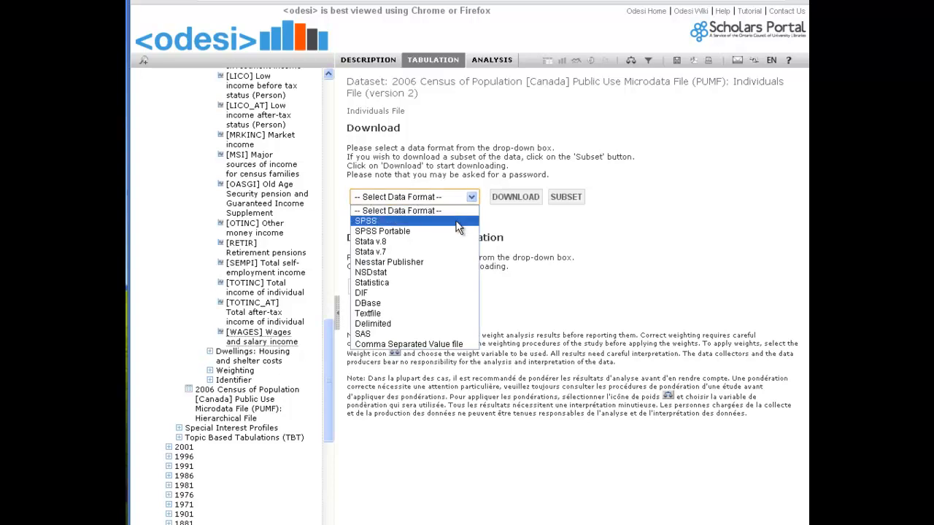
click(364, 220)
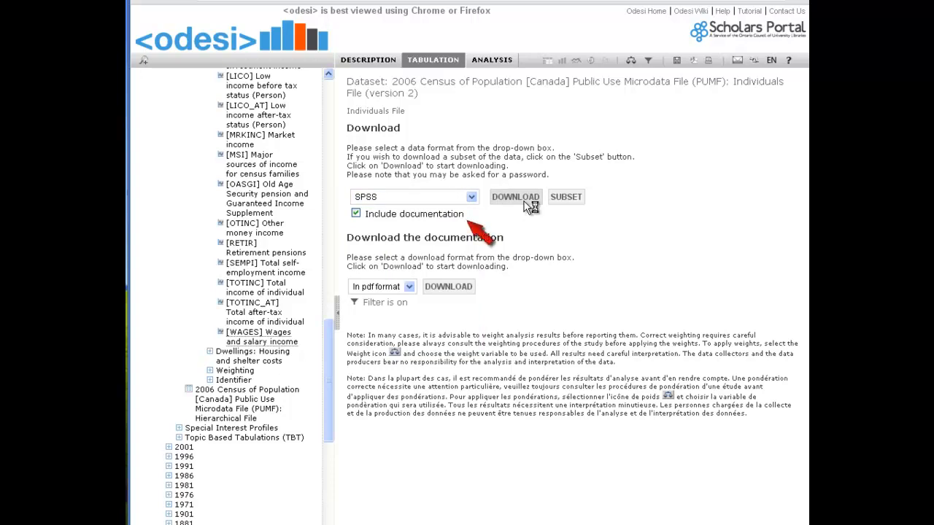
click(367, 59)
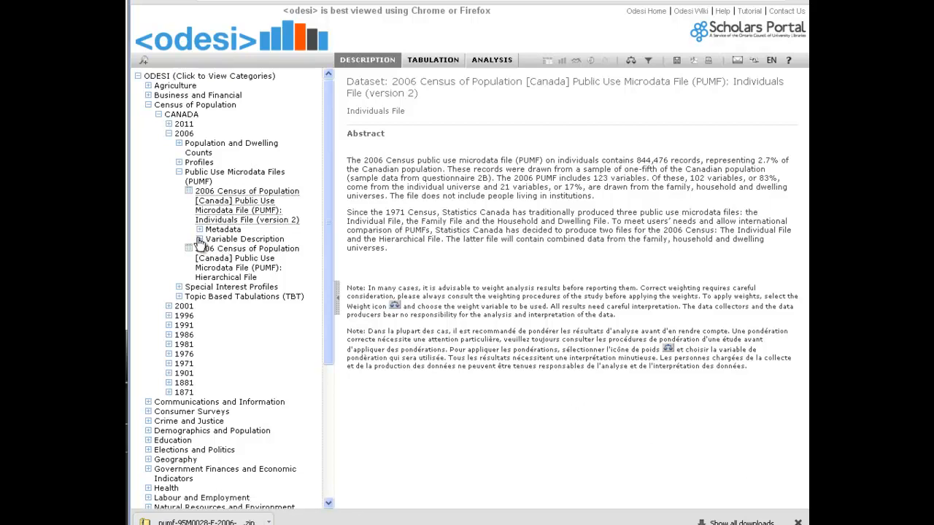
Add the case condition Sex equals 1 (Female) to the subset builder
click(200, 239)
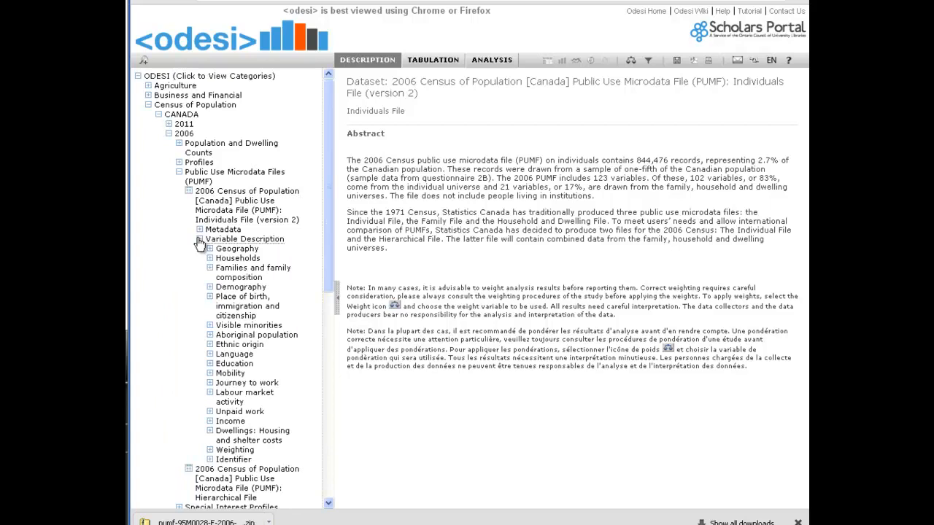
mouse_move(581, 131)
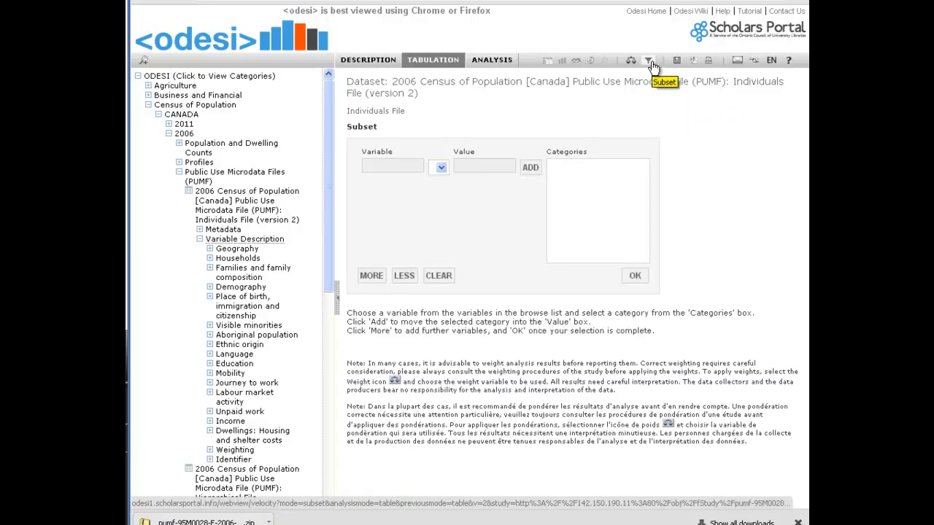
mouse_move(210, 291)
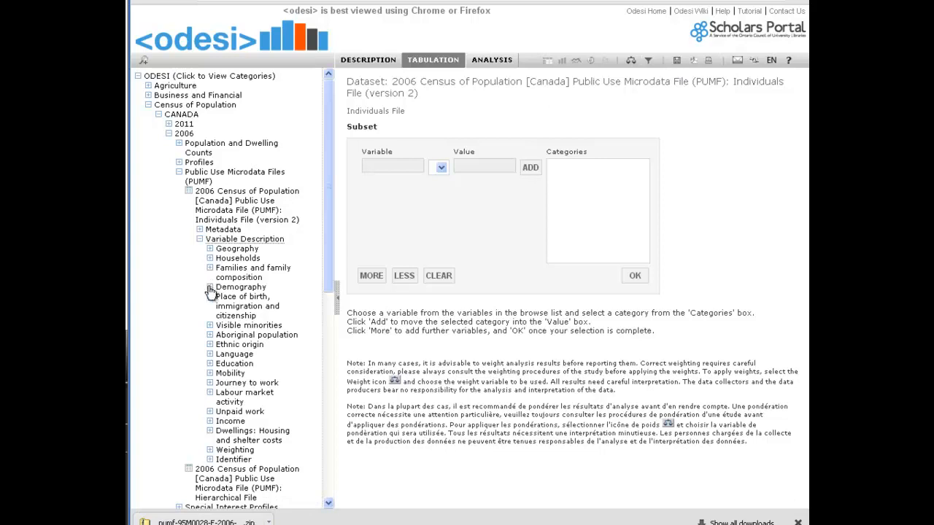
click(201, 287)
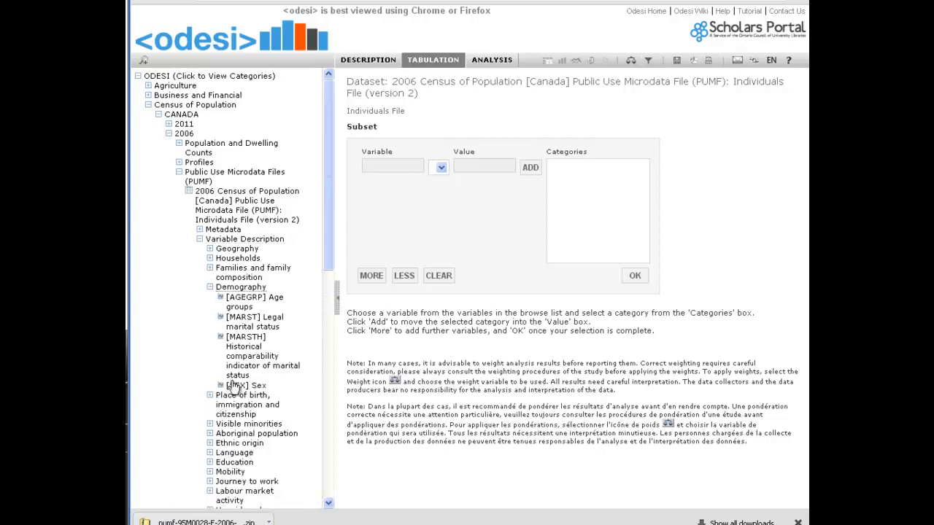
click(244, 385)
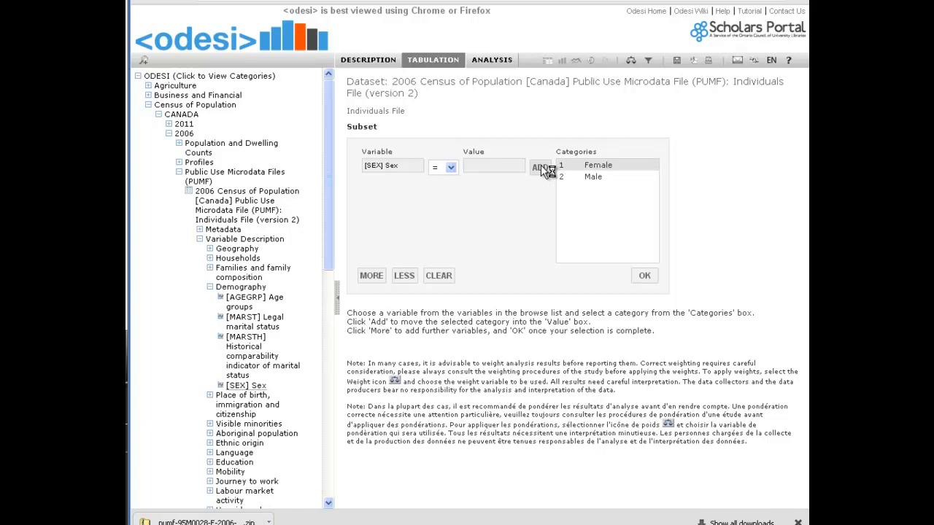
click(597, 165)
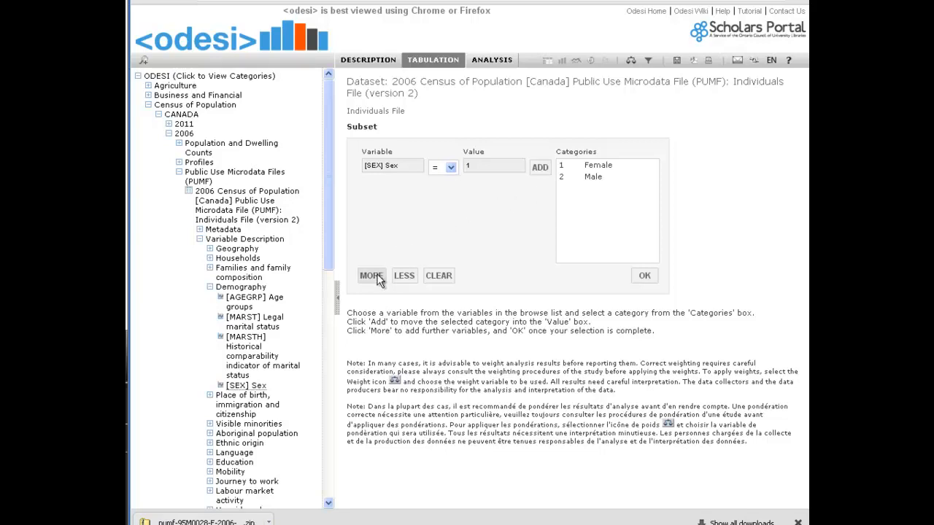
Add a second condition: Age groups less than category 11 (35 to 39 years)
click(371, 276)
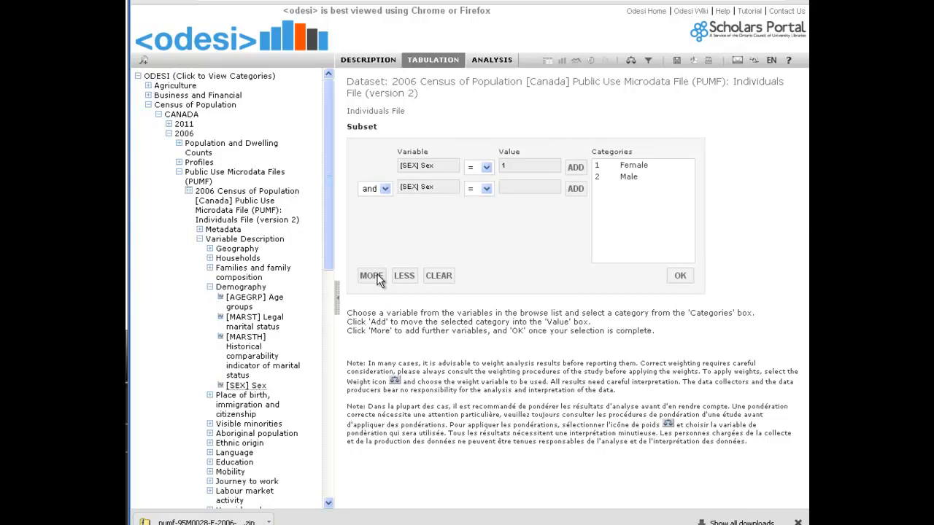
mouse_move(247, 306)
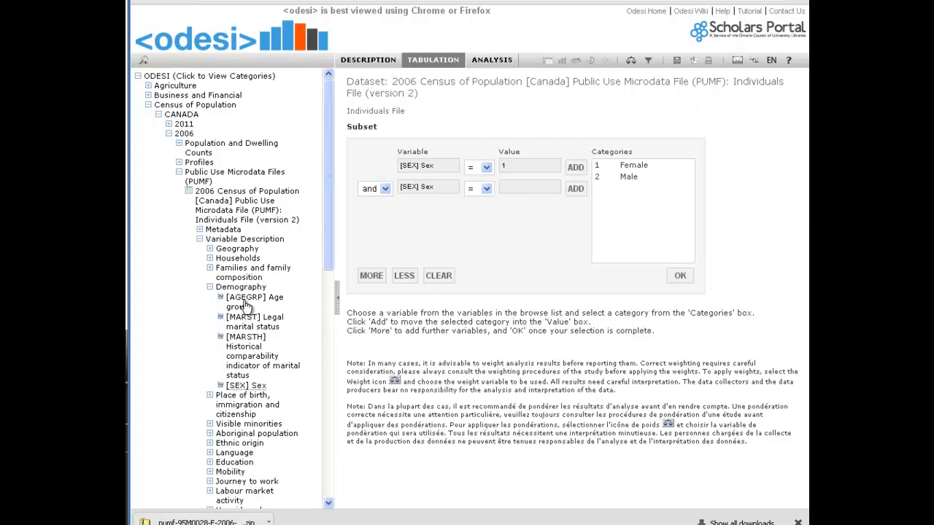
click(248, 302)
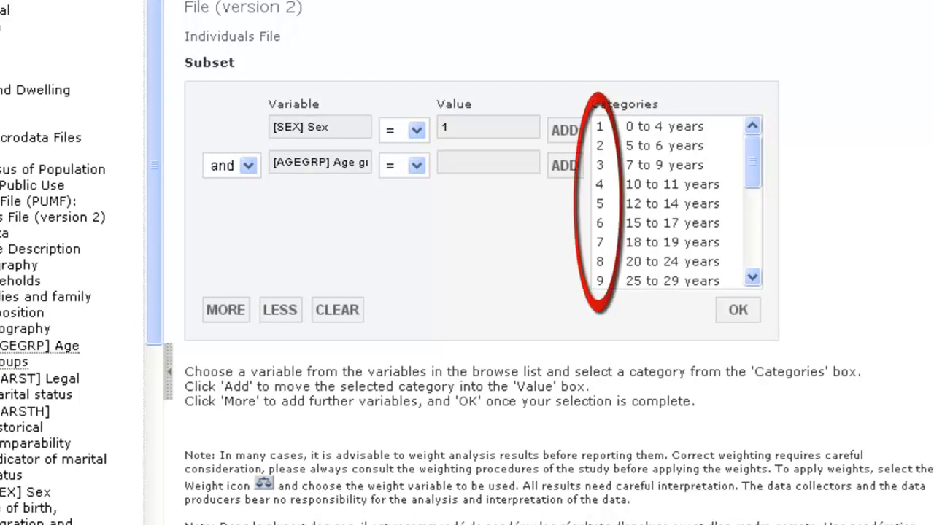
mouse_move(739, 151)
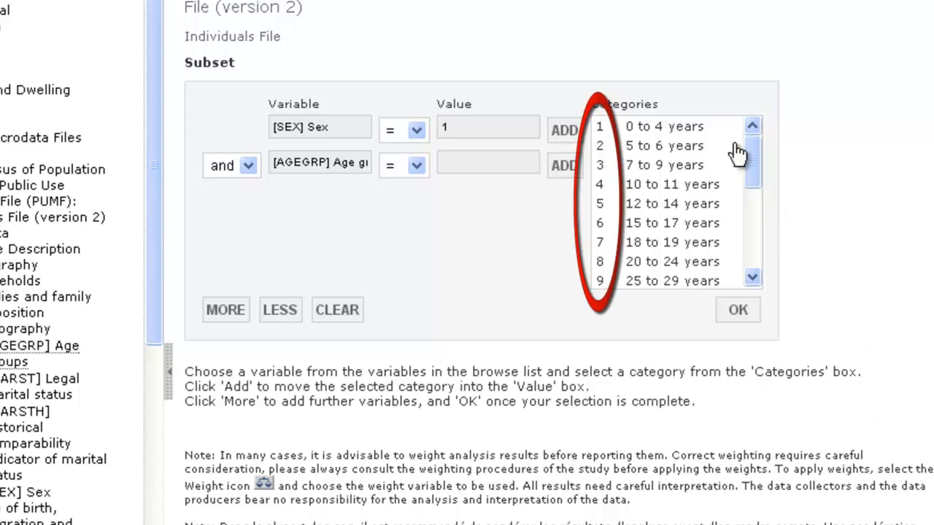
scroll(down, 3)
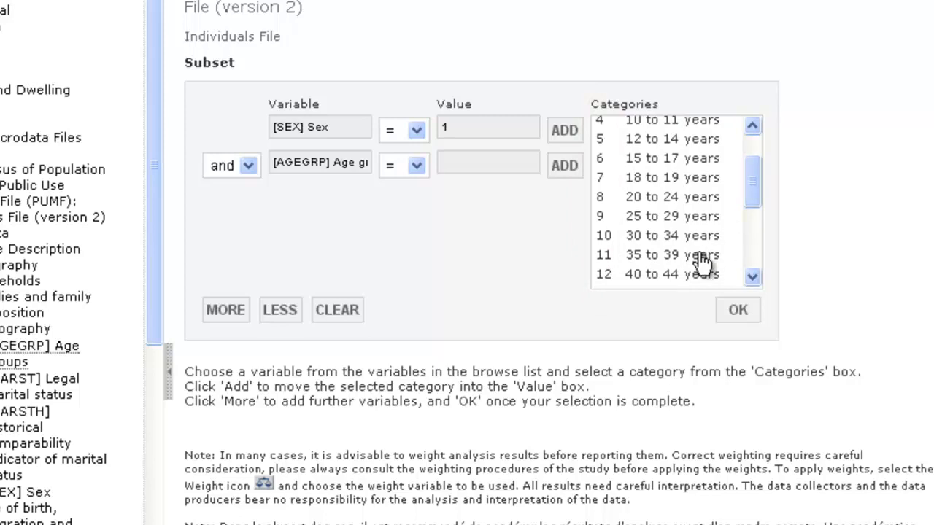
click(664, 254)
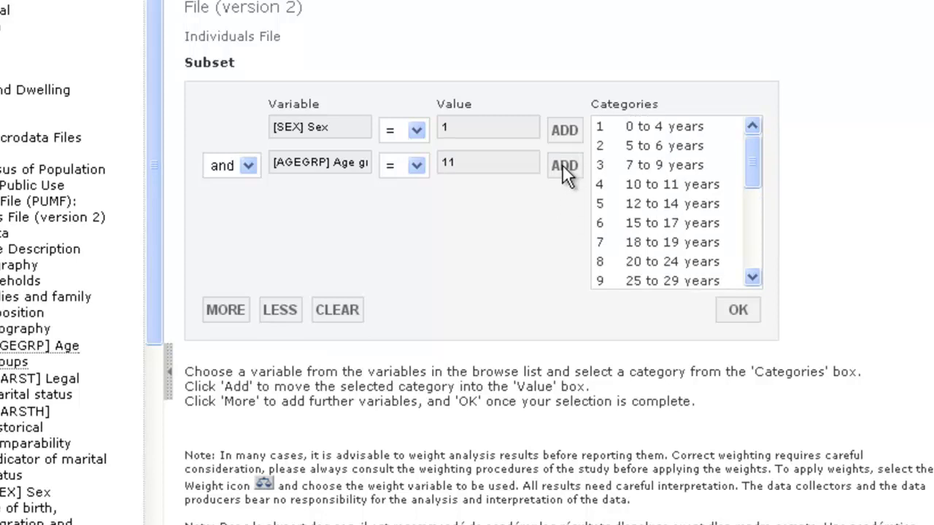
mouse_move(499, 199)
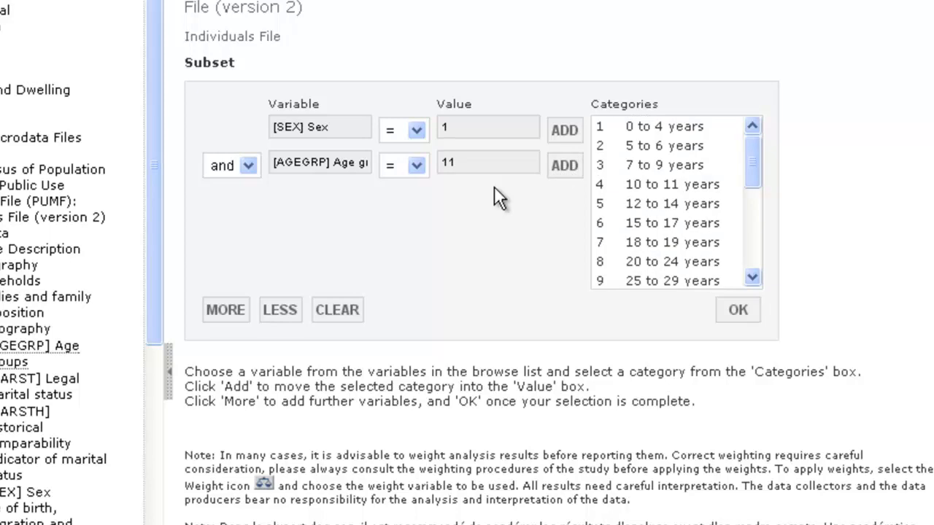
click(417, 165)
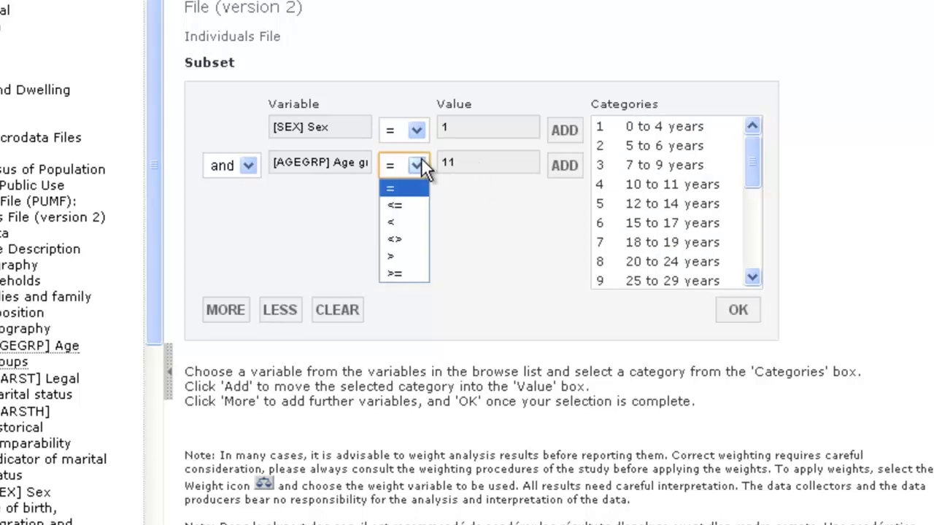
click(392, 222)
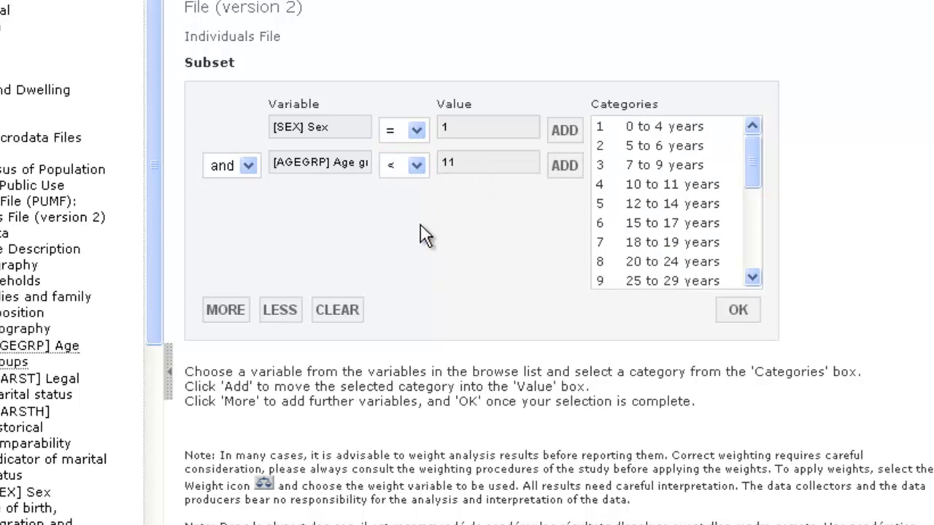
scroll(up, 3)
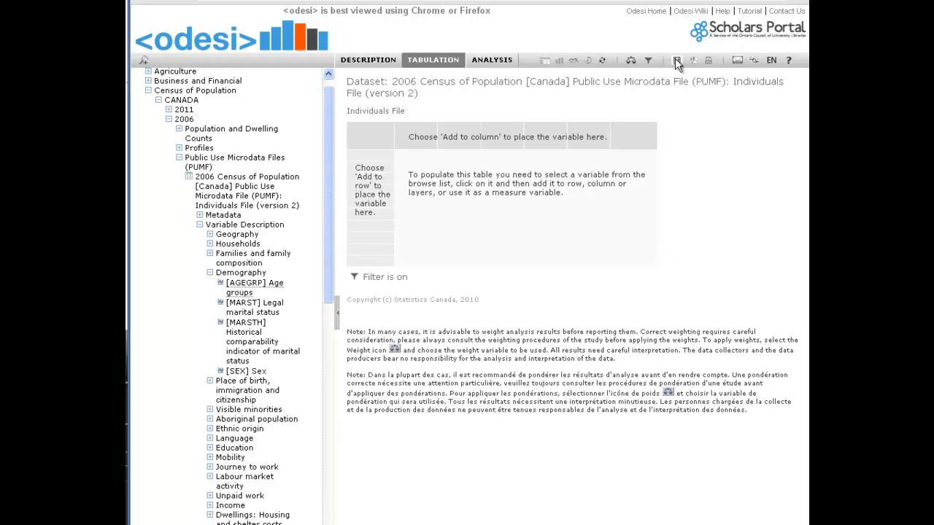
Return to the download page and choose SPSS as the data format
click(674, 60)
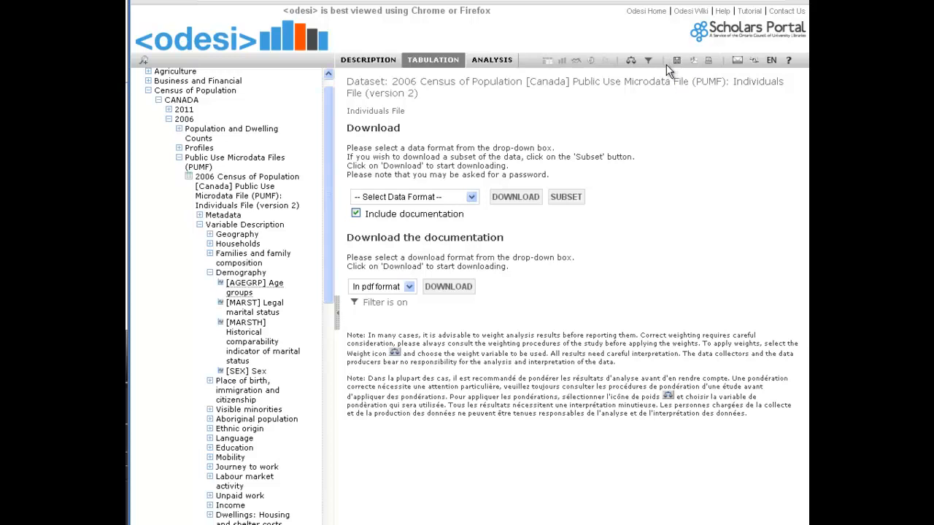
mouse_move(419, 314)
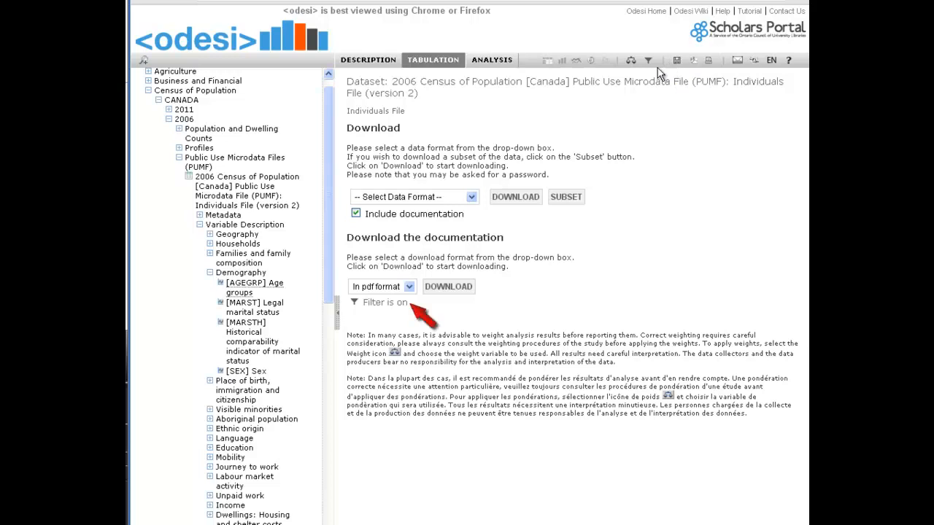
click(471, 197)
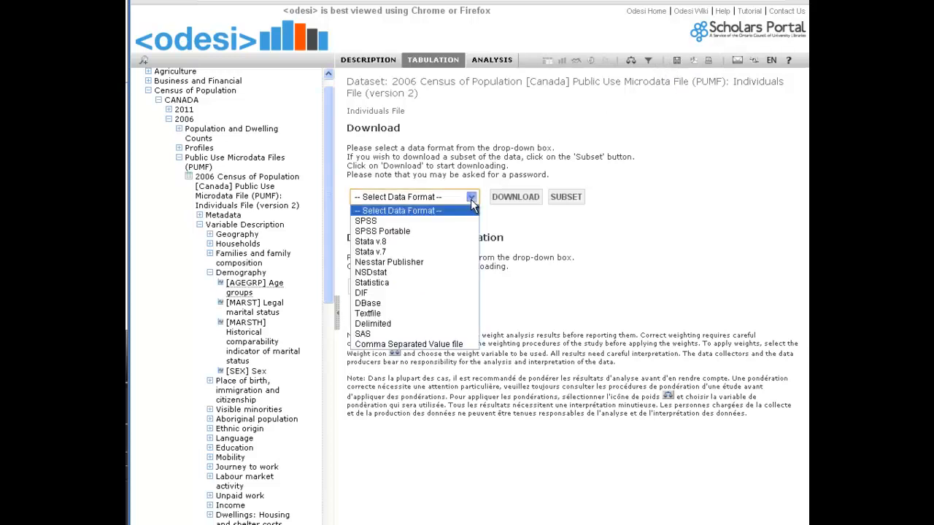
click(366, 220)
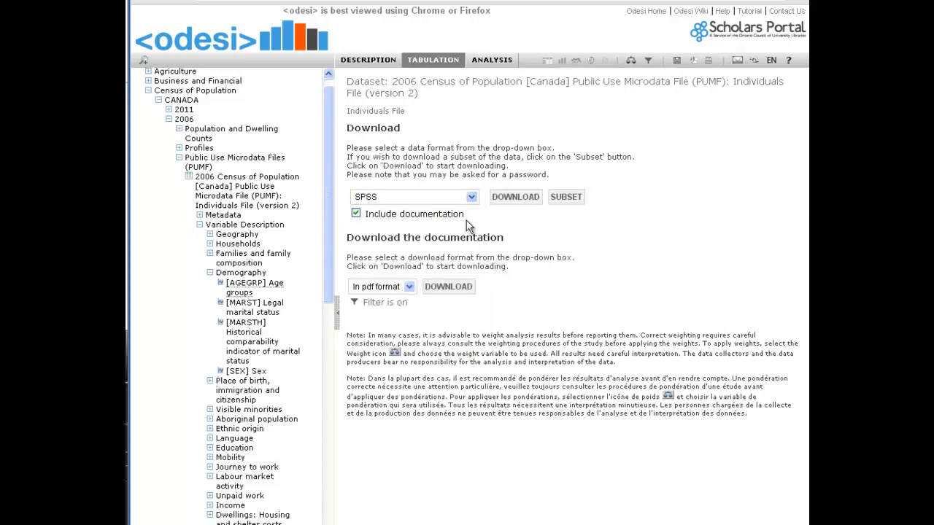
mouse_move(516, 197)
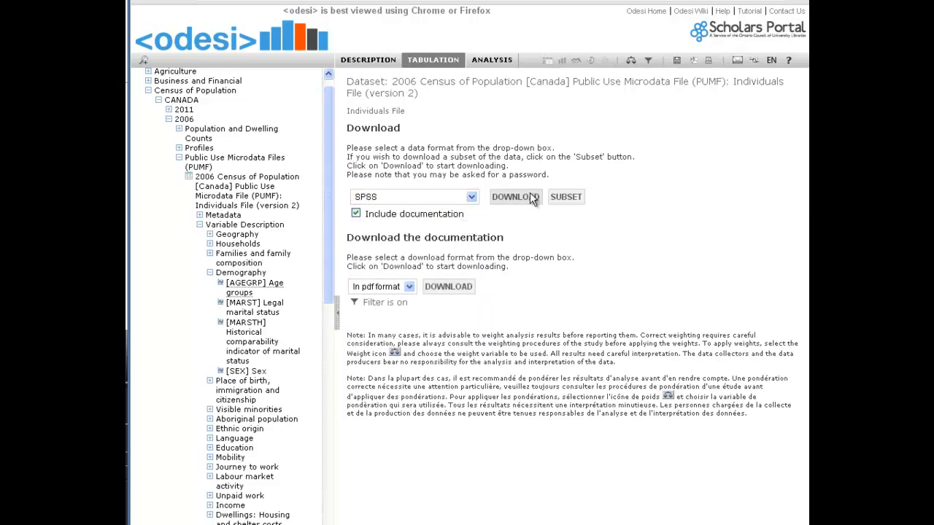
mouse_move(474, 230)
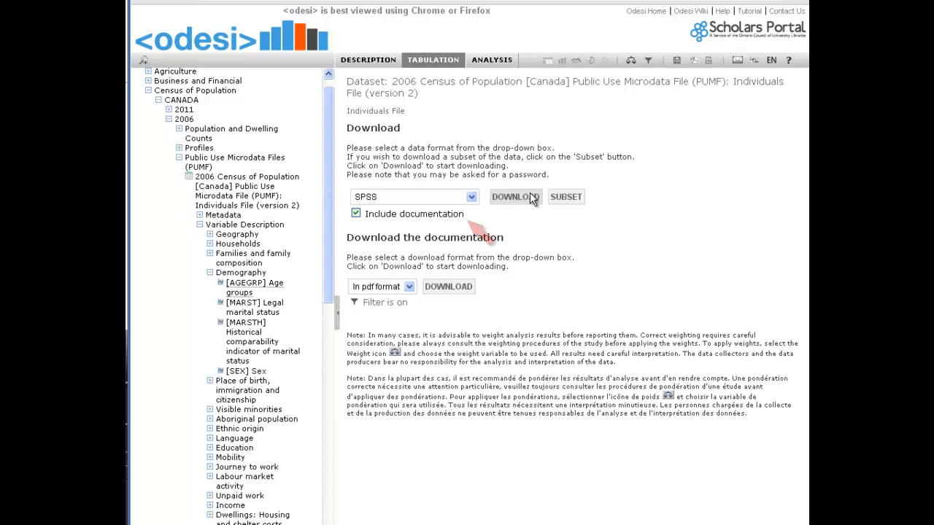